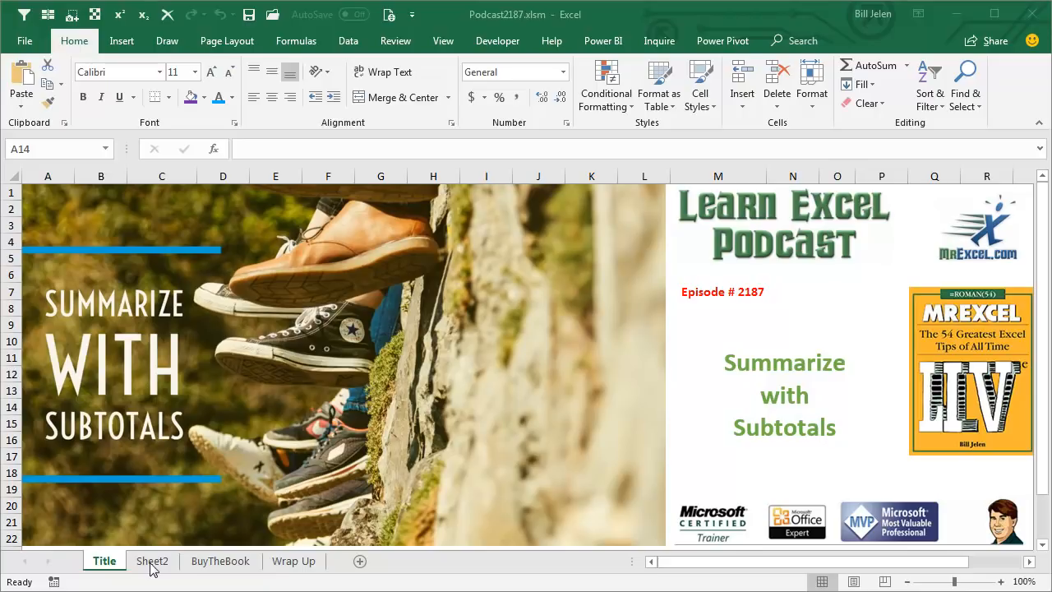
Switch to the sales data sheet and return to the Customer heading in D1
{"action": "left_click", "coordinate": [151, 560]}
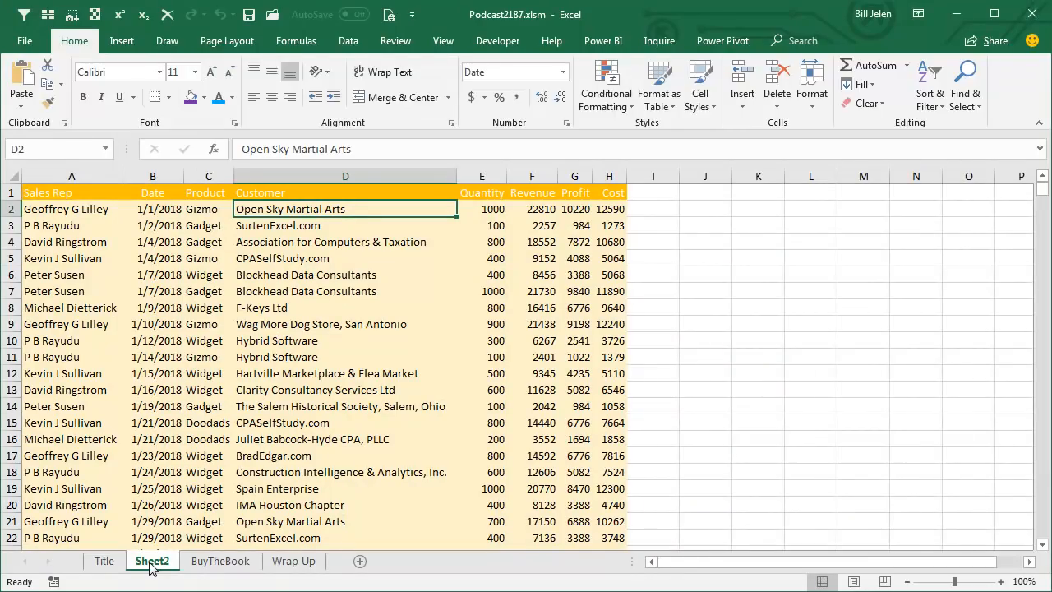
{"action": "mouse_move", "coordinate": [283, 245]}
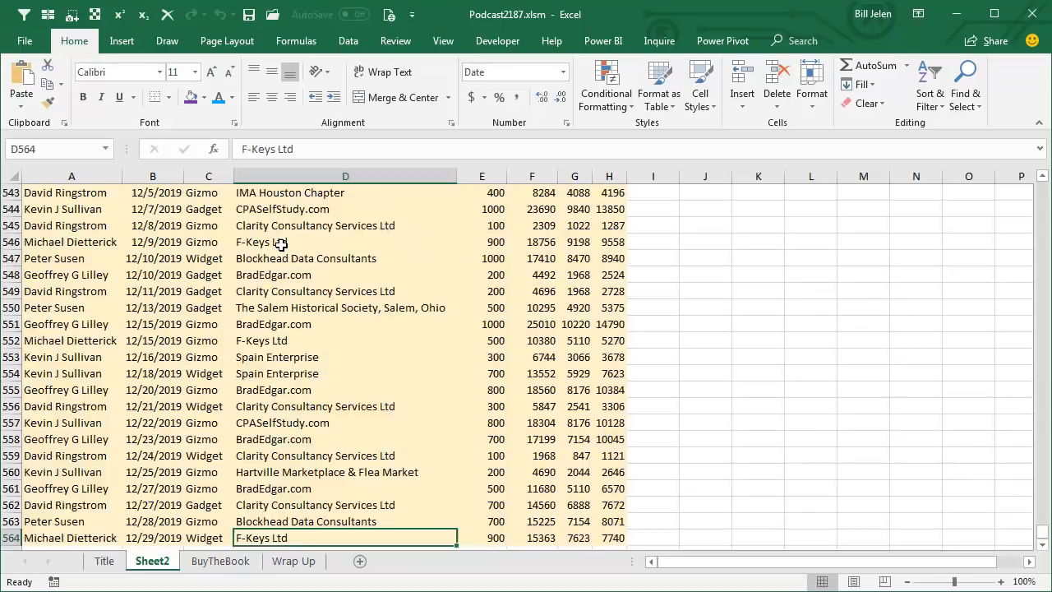
{"action": "key", "text": "ctrl+Home"}
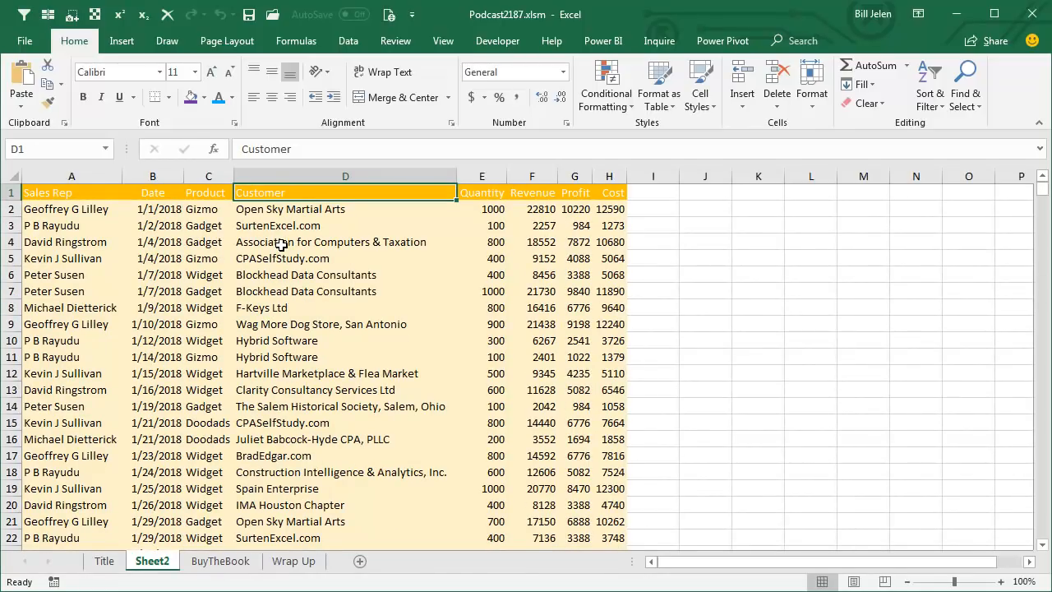
{"action": "mouse_move", "coordinate": [236, 241]}
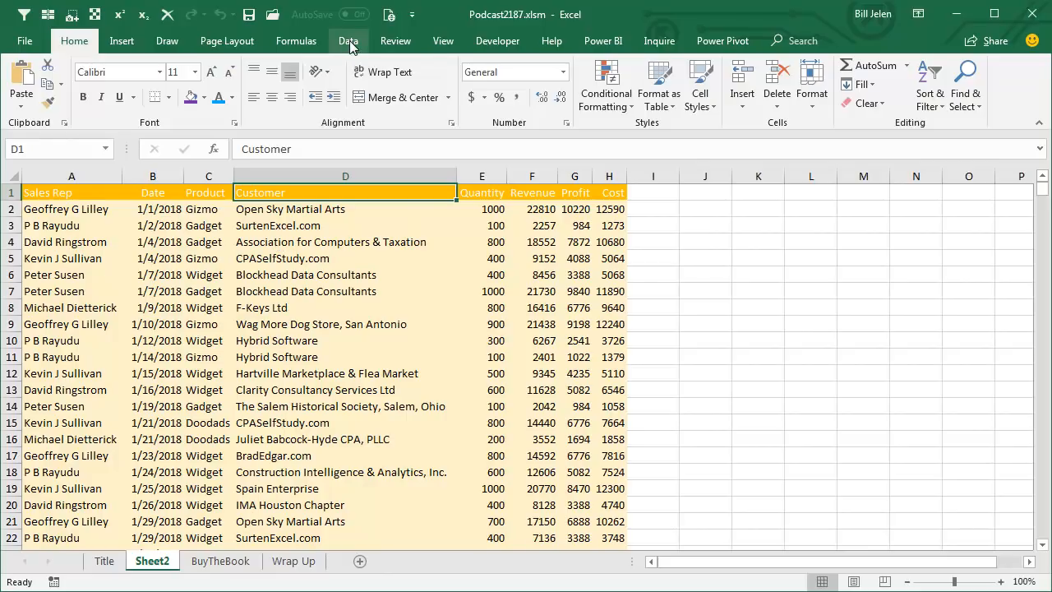
{"action": "mouse_move", "coordinate": [297, 365]}
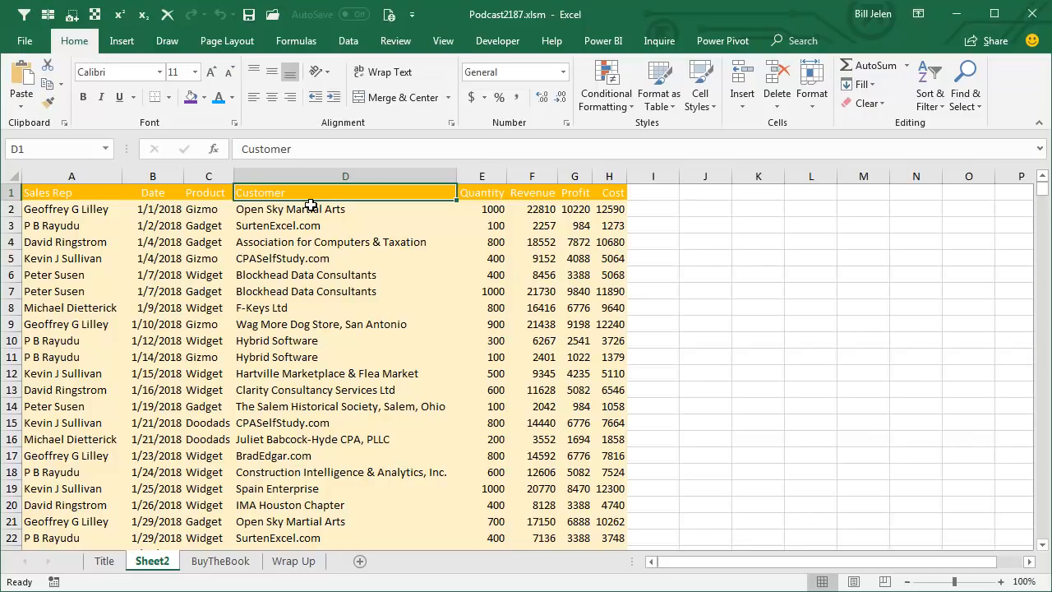
Sort the rows by Customer from A to Z via the Data ribbon
{"action": "left_click", "coordinate": [348, 39]}
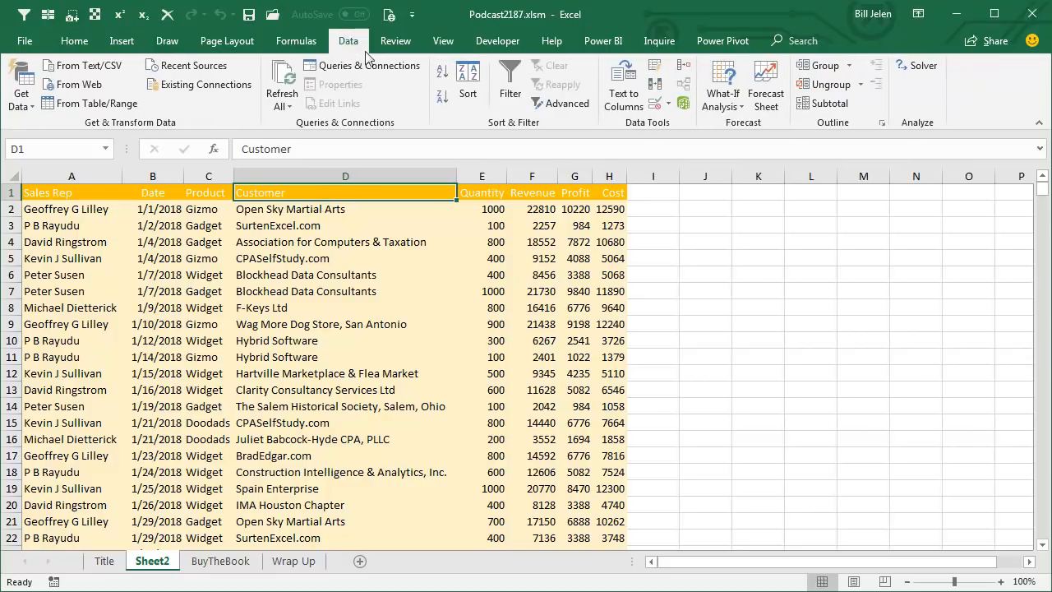
{"action": "left_click", "coordinate": [442, 73]}
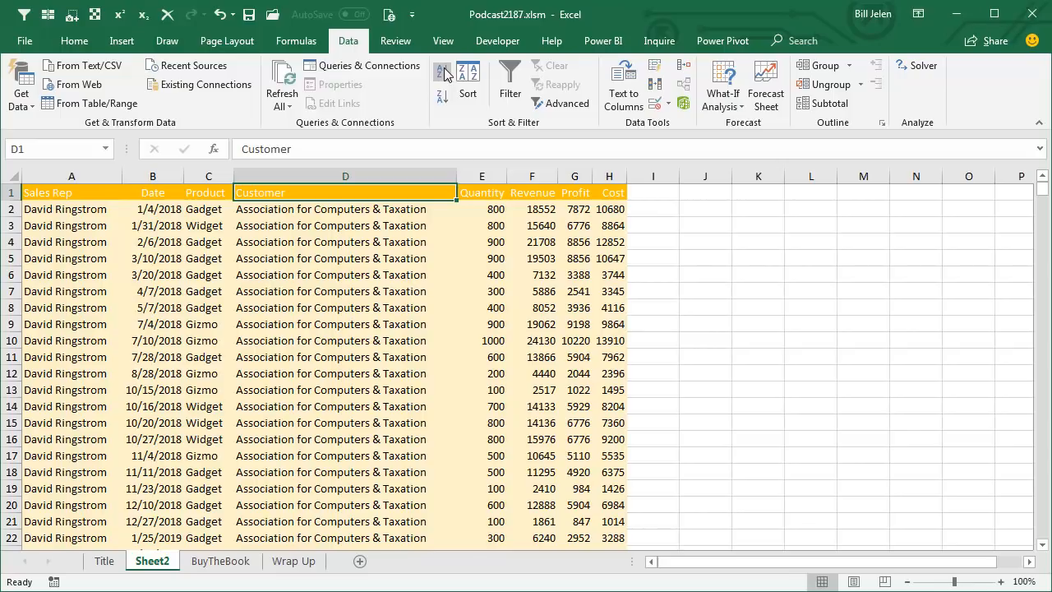
{"action": "mouse_move", "coordinate": [831, 102]}
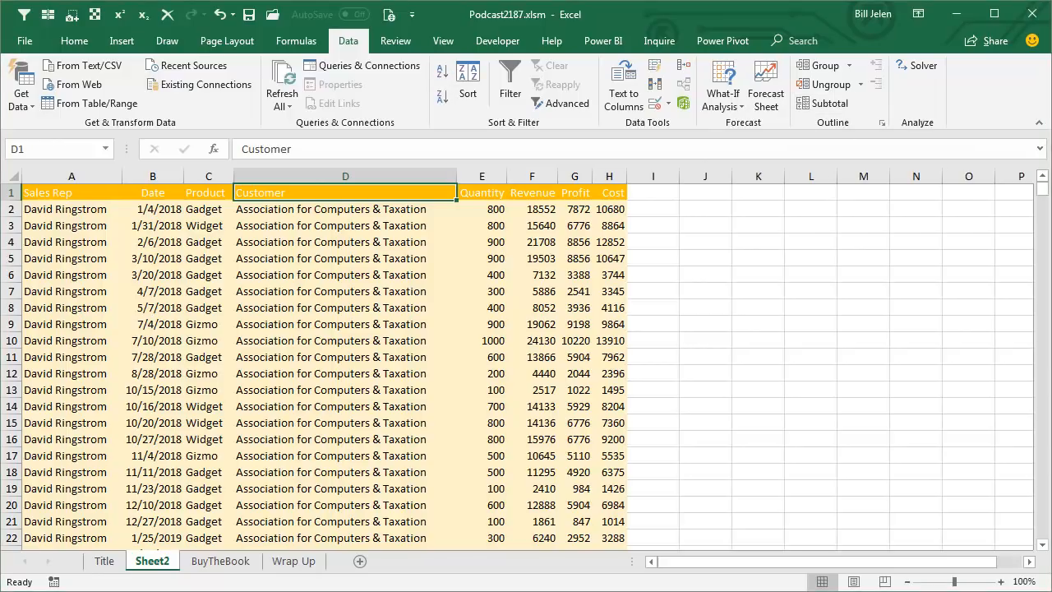
Subtotal at each change in Customer, summing Quantity, Revenue, Profit and Cost
{"action": "left_click", "coordinate": [73, 193]}
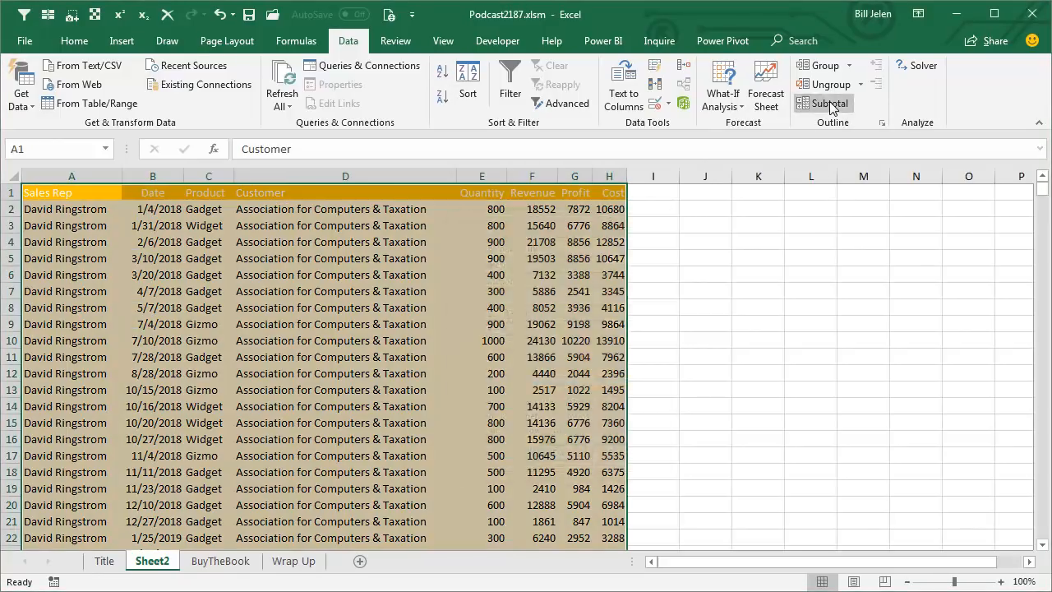
{"action": "left_click", "coordinate": [825, 102]}
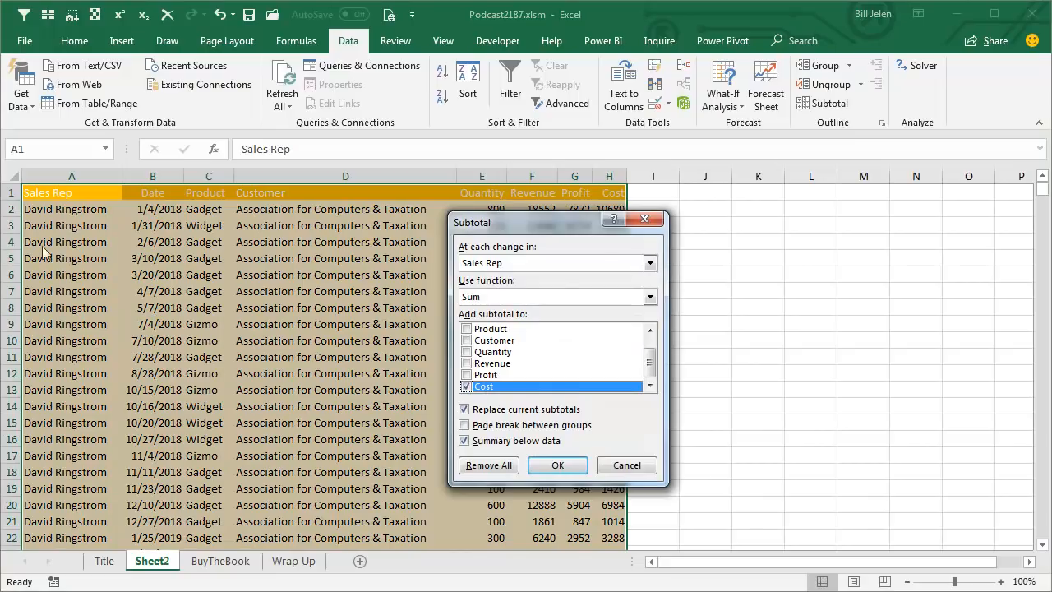
{"action": "left_click", "coordinate": [649, 263]}
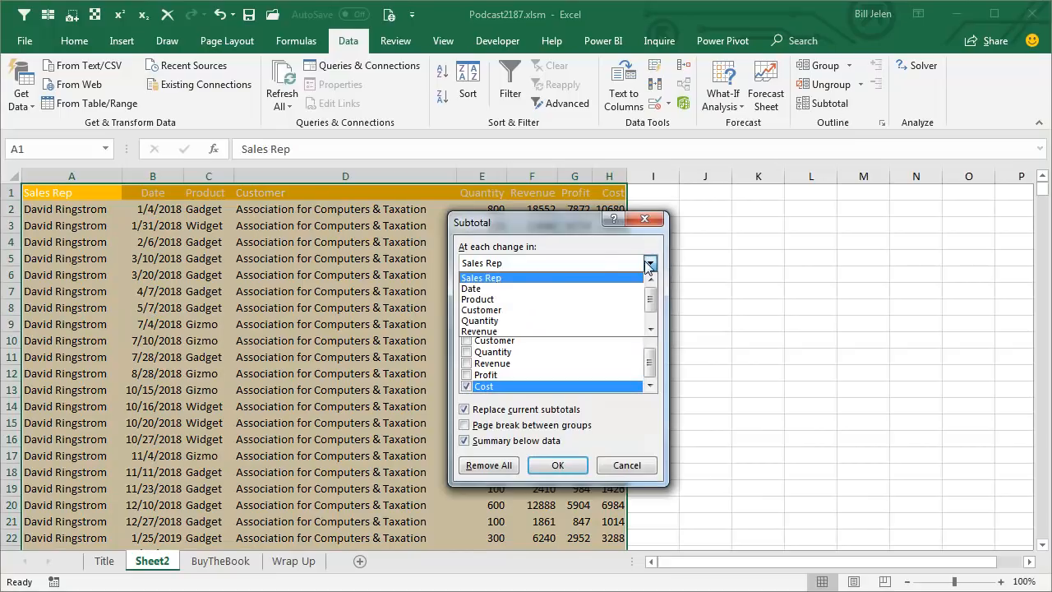
{"action": "left_click", "coordinate": [490, 309]}
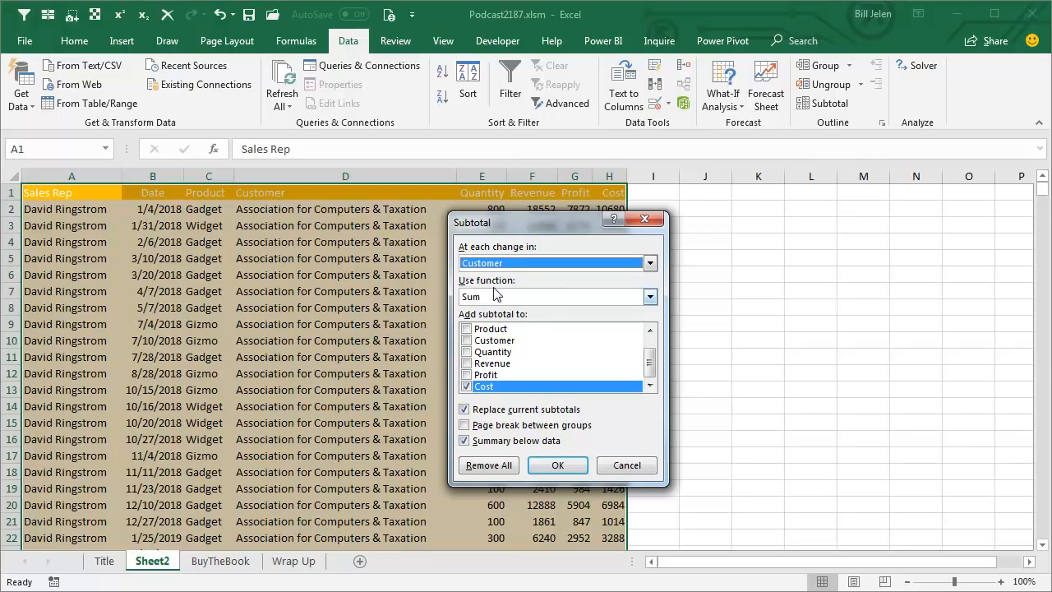
{"action": "left_click", "coordinate": [485, 375]}
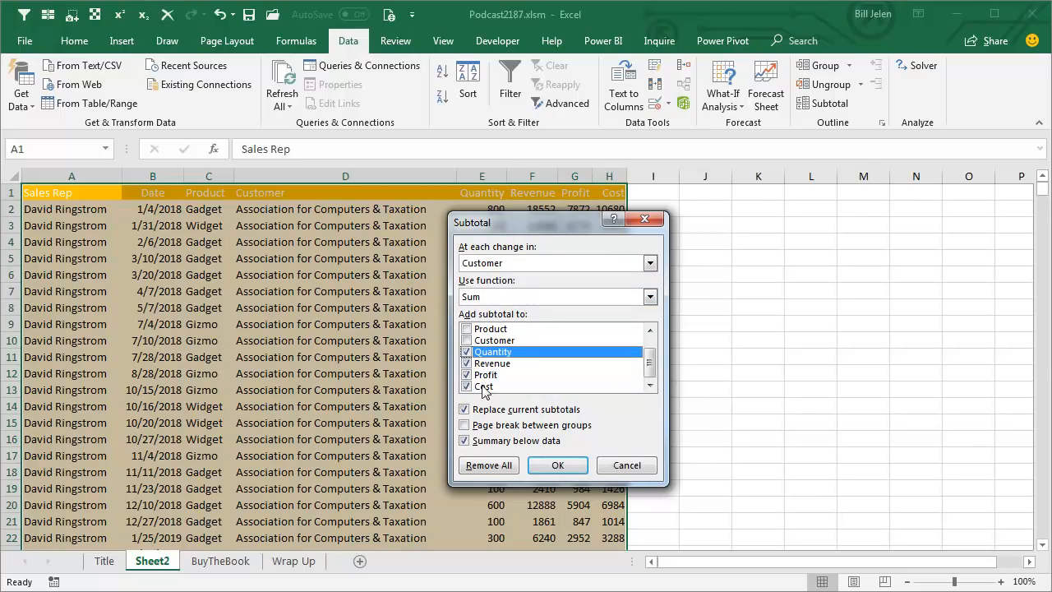
{"action": "left_click", "coordinate": [627, 464]}
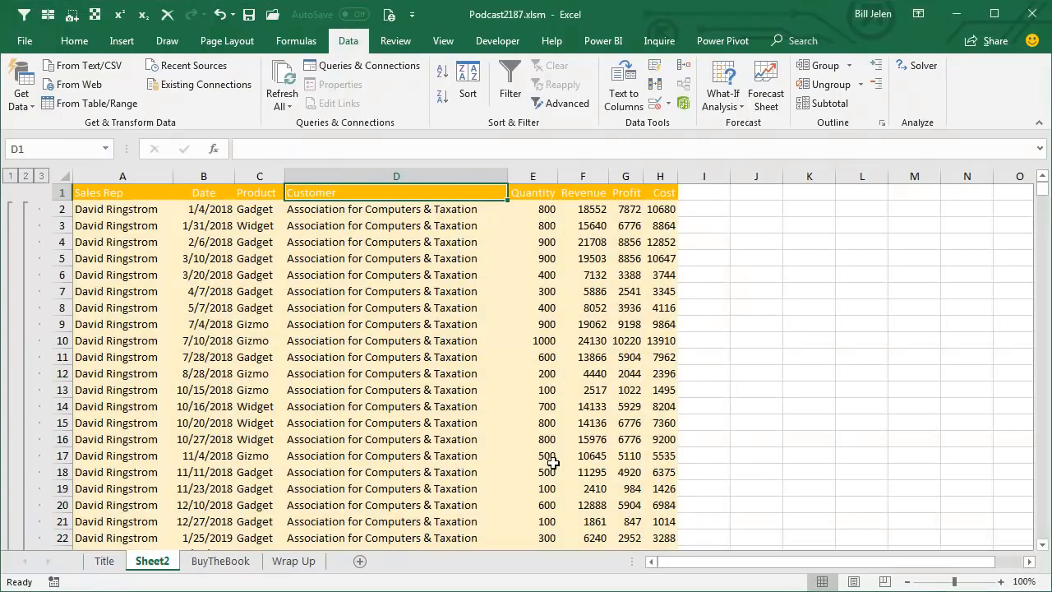
{"action": "scroll", "scroll_direction": "down", "scroll_amount": 3}
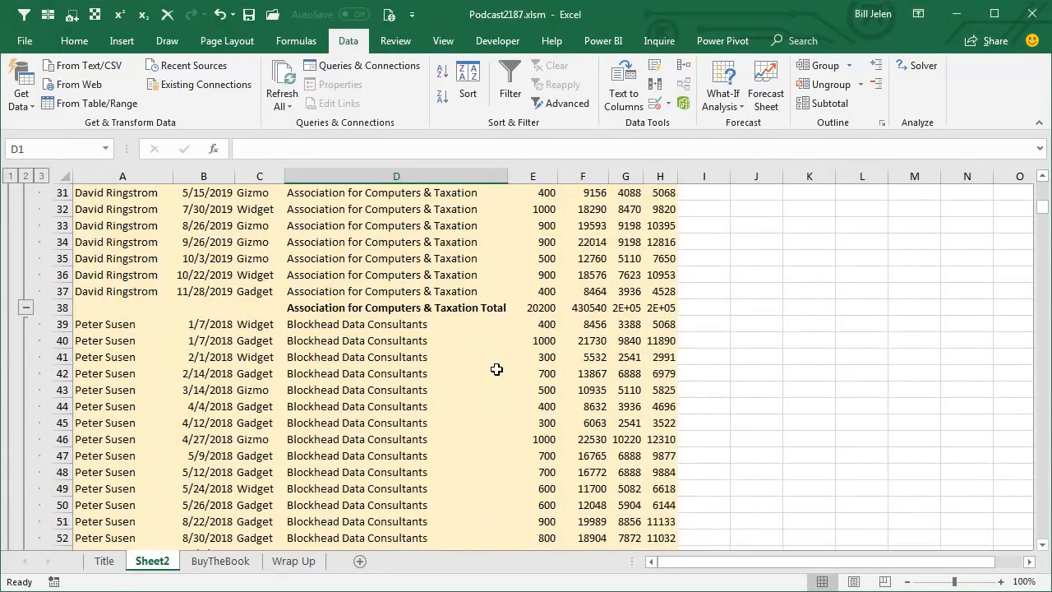
{"action": "scroll", "scroll_direction": "down", "scroll_amount": 3}
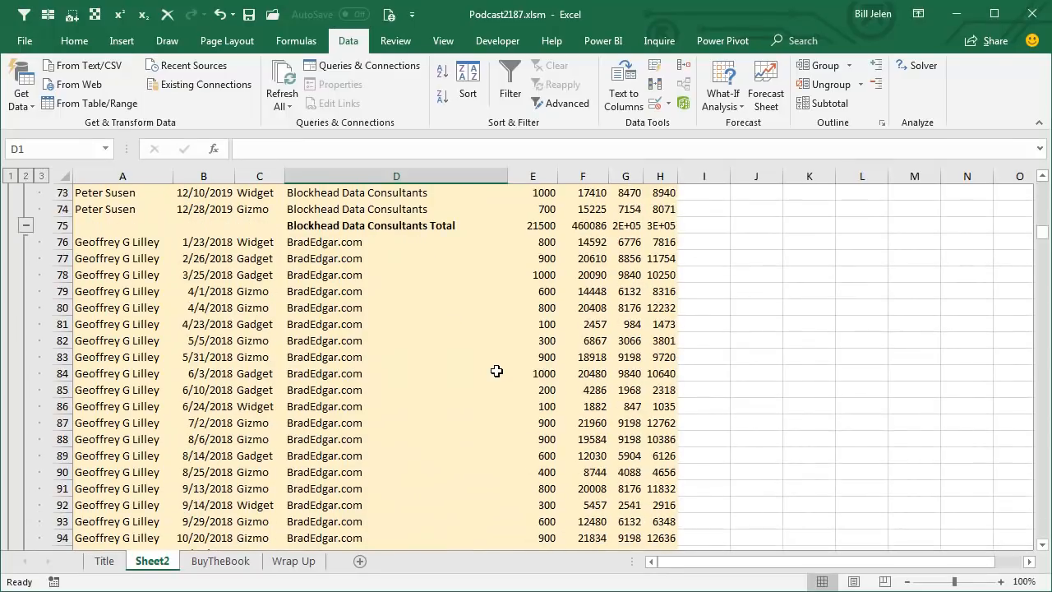
{"action": "scroll", "scroll_direction": "up", "scroll_amount": 3}
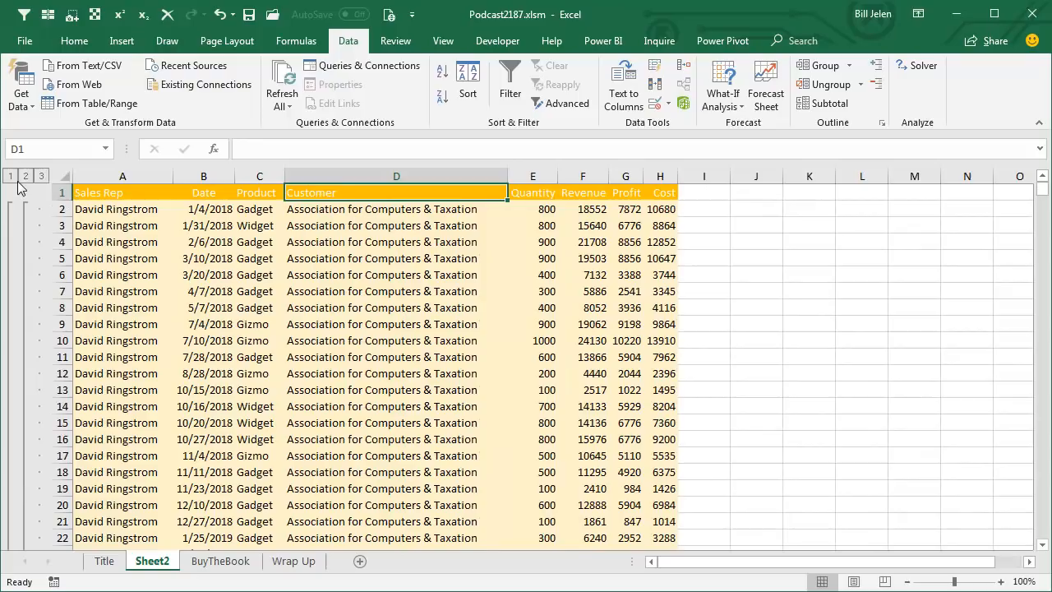
Collapse to outline level 2, select the totals from Customer through Cost, and copy the visible cells
{"action": "left_click", "coordinate": [26, 176]}
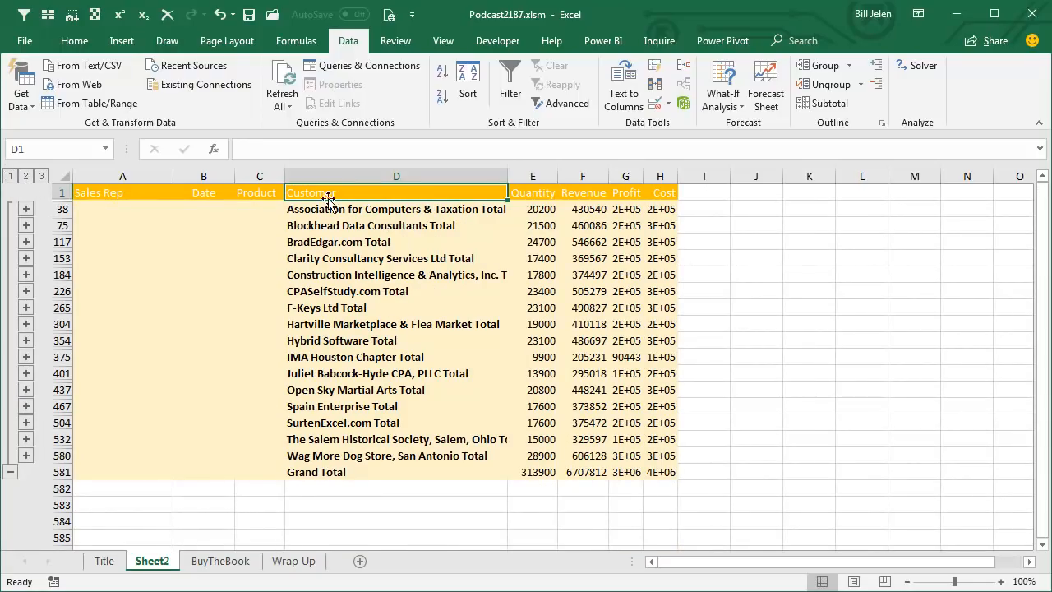
{"action": "mouse_move", "coordinate": [358, 365]}
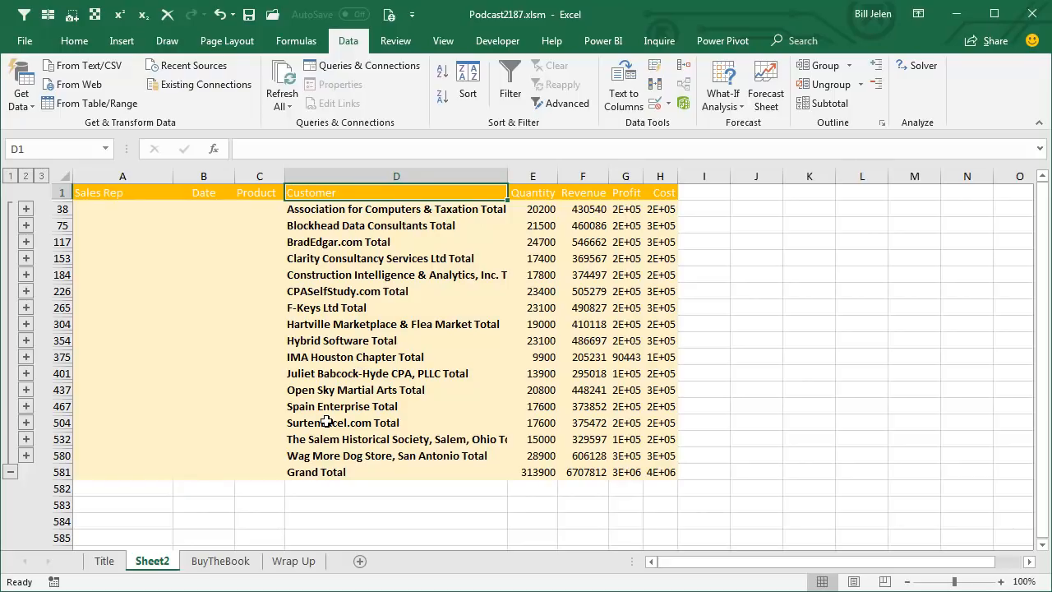
{"action": "left_click", "coordinate": [396, 174]}
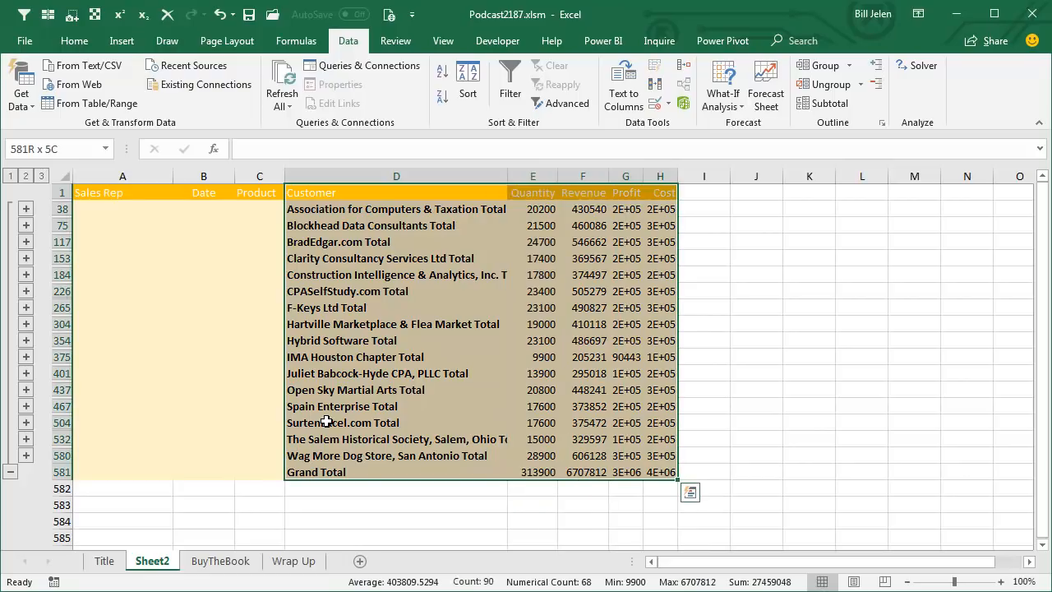
{"action": "left_click", "coordinate": [396, 192]}
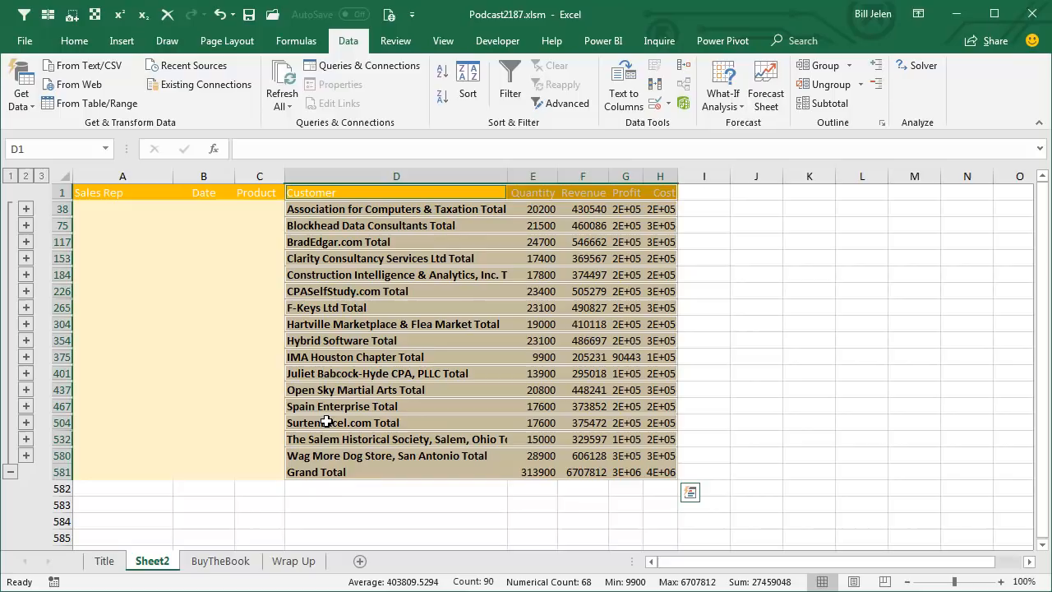
{"action": "key", "text": "ctrl+c"}
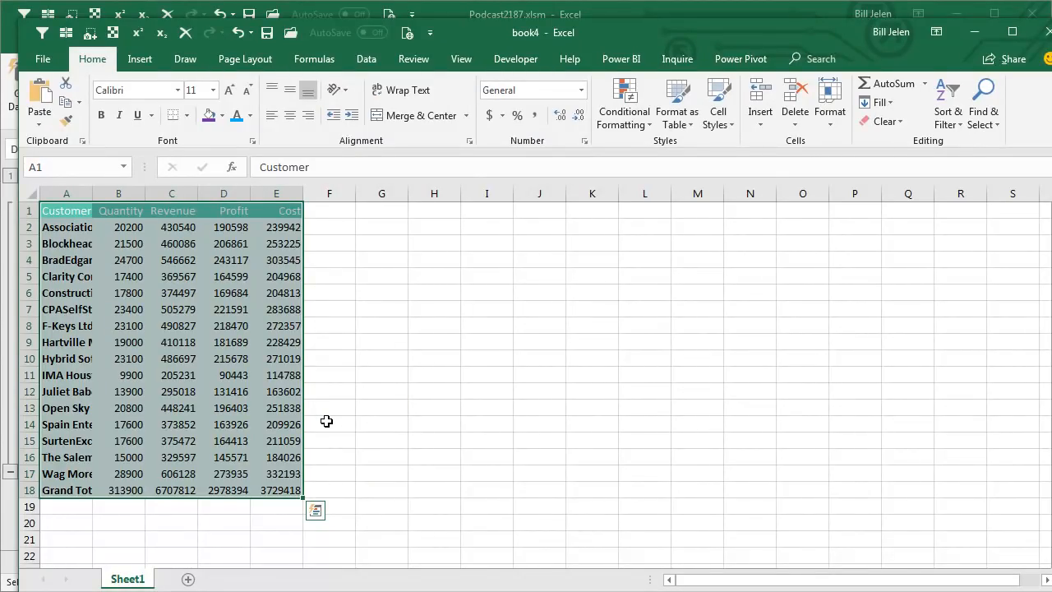
Select across the pasted totals row from Customer through Cost in the new workbook
{"action": "left_click_drag", "start_coordinate": [303, 194], "coordinate": [501, 194]}
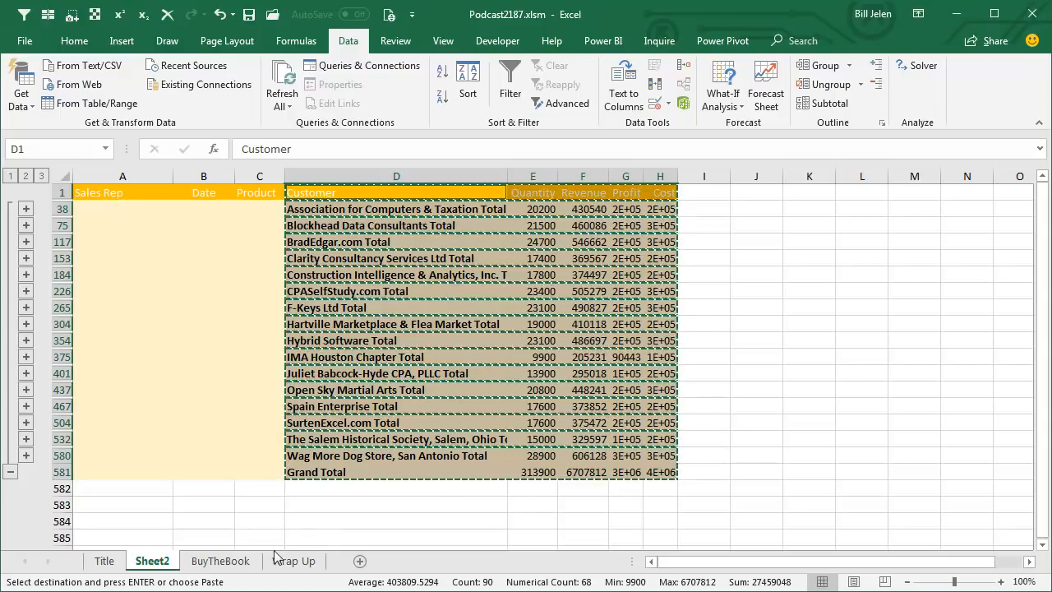
Pass the BuyTheBook sheet and land on the Wrap Up notes sheet
{"action": "left_click", "coordinate": [220, 561]}
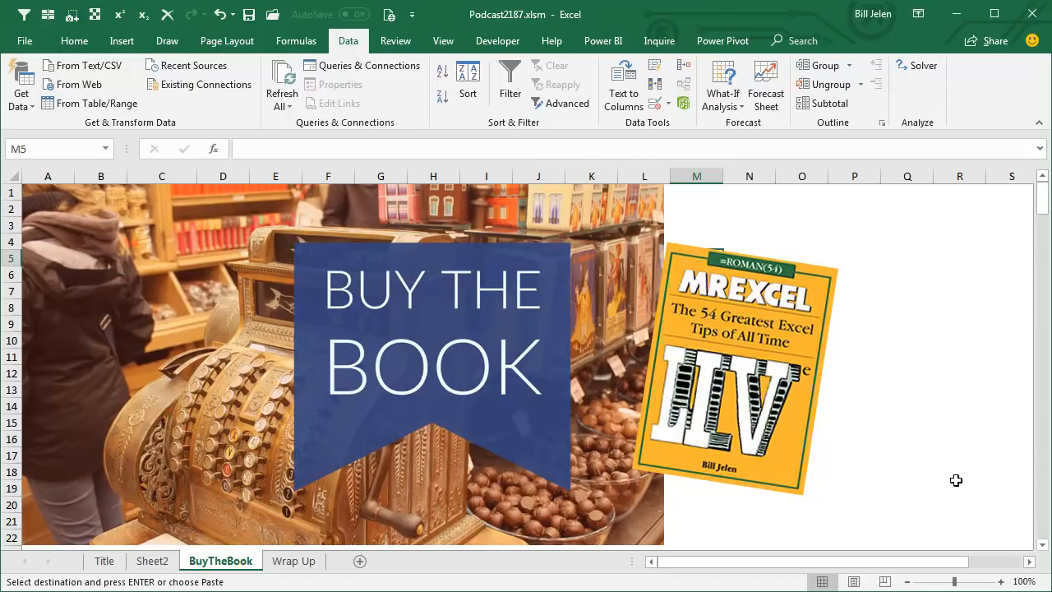
{"action": "mouse_move", "coordinate": [491, 534]}
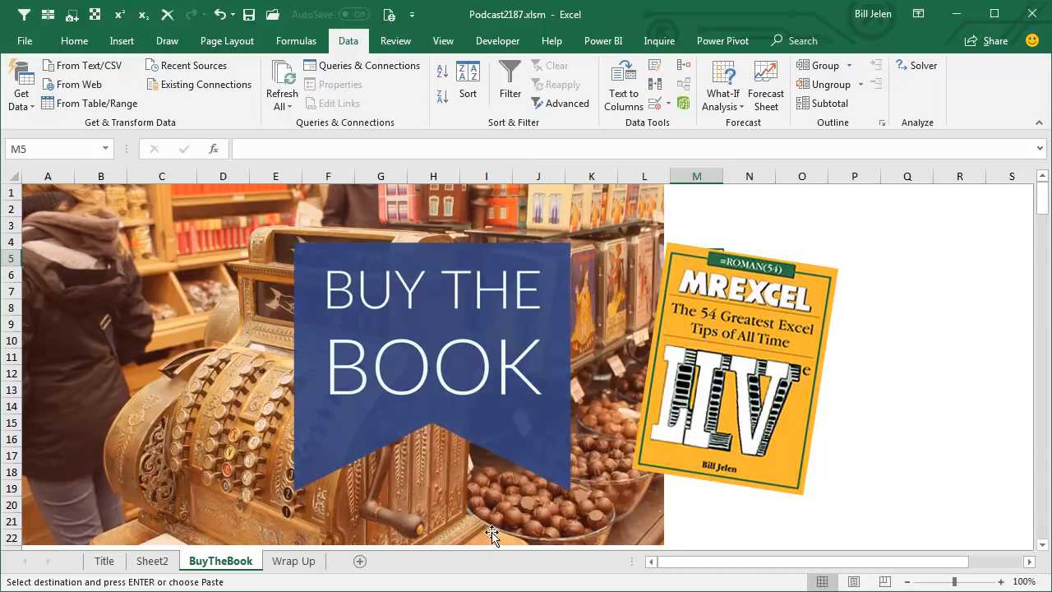
{"action": "left_click", "coordinate": [292, 560]}
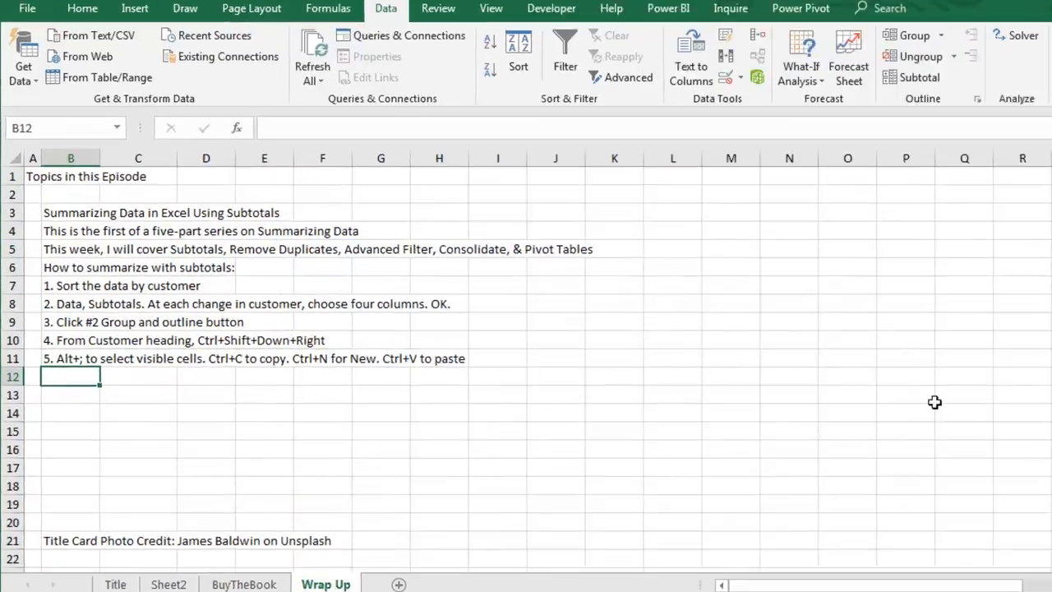